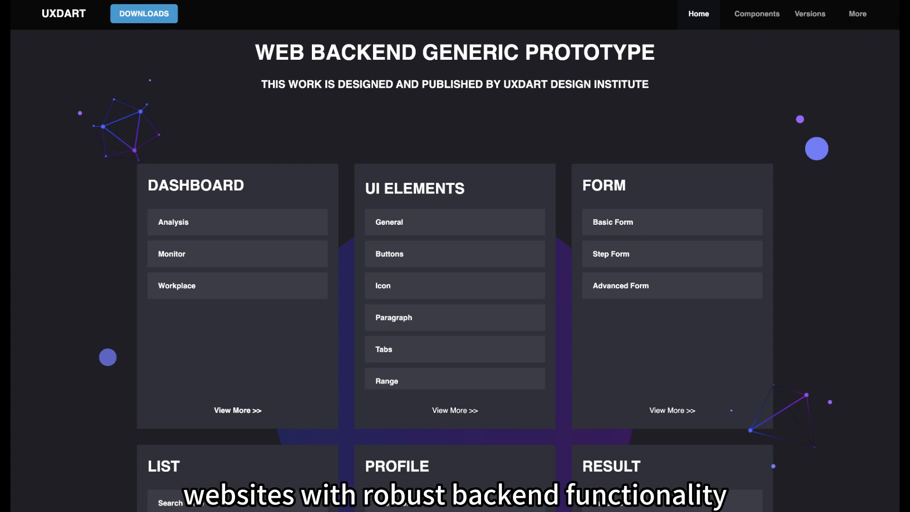
# Step: Go from the Search Table order list to the Result Page > Success congratulations screen
pyautogui.click(172, 222)
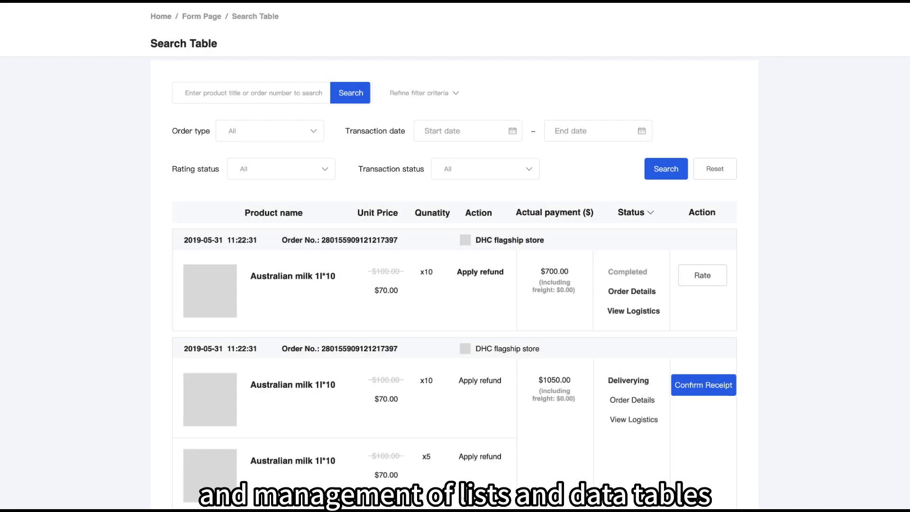
pyautogui.click(480, 272)
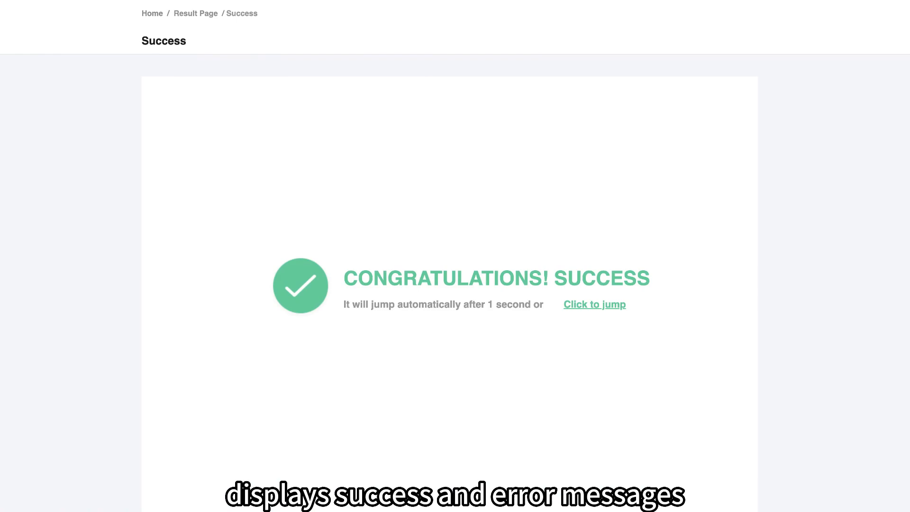
pyautogui.click(594, 303)
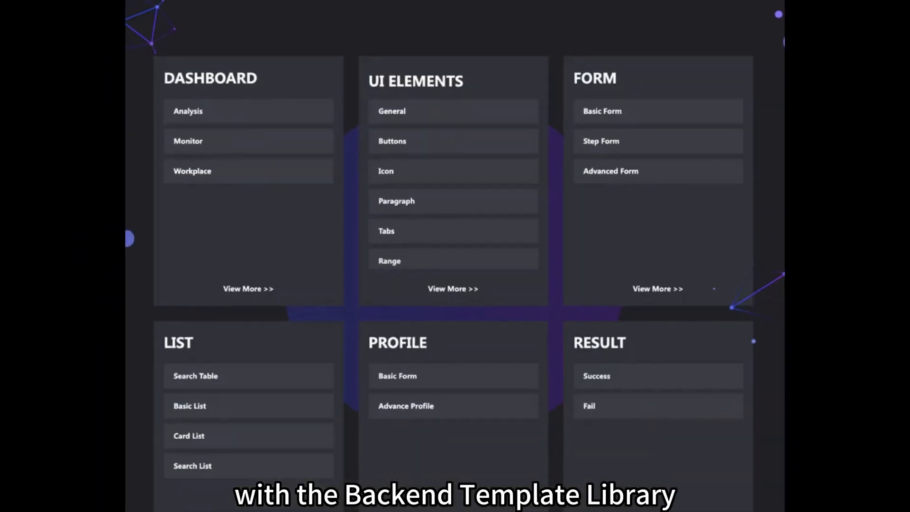
pyautogui.scroll(3)
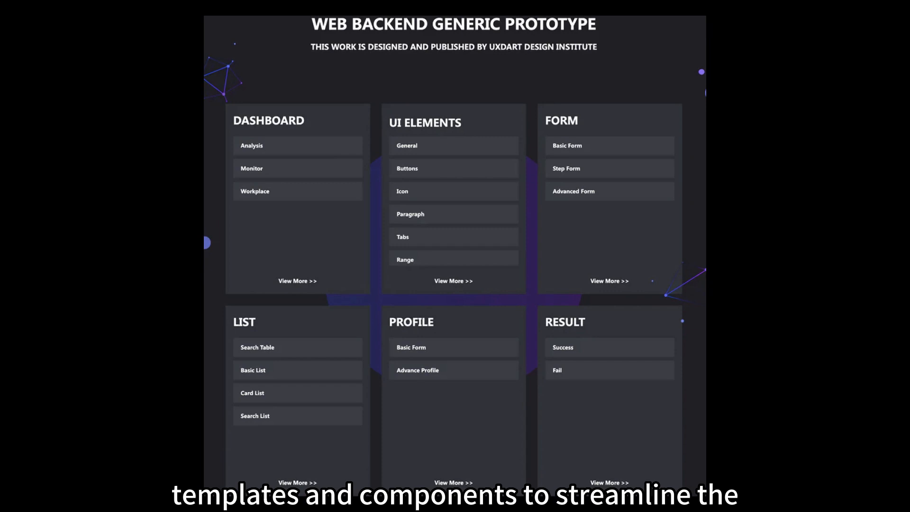
pyautogui.scroll(-3)
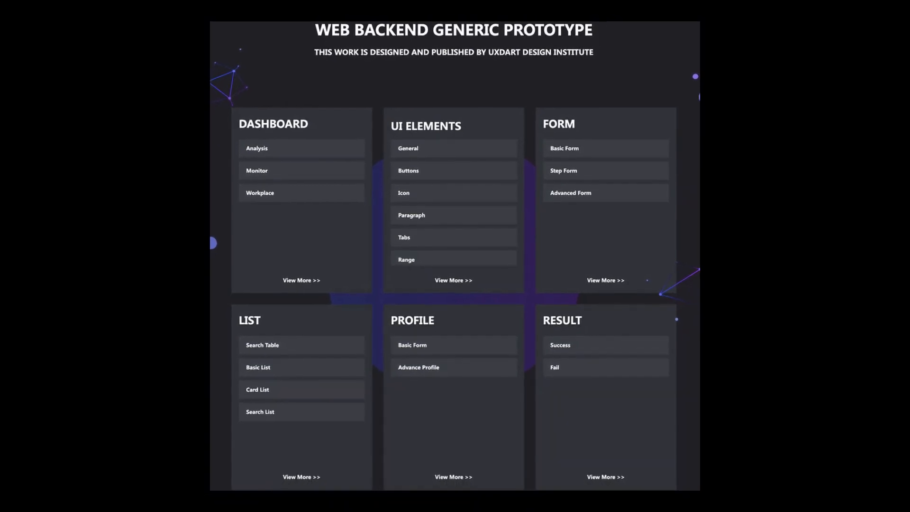